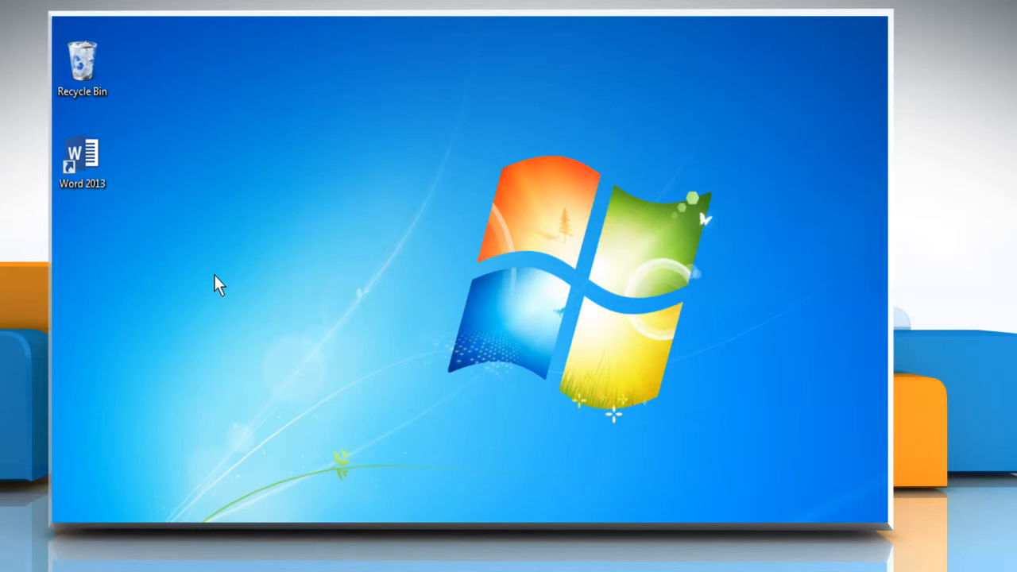
mouse_move(159, 226)
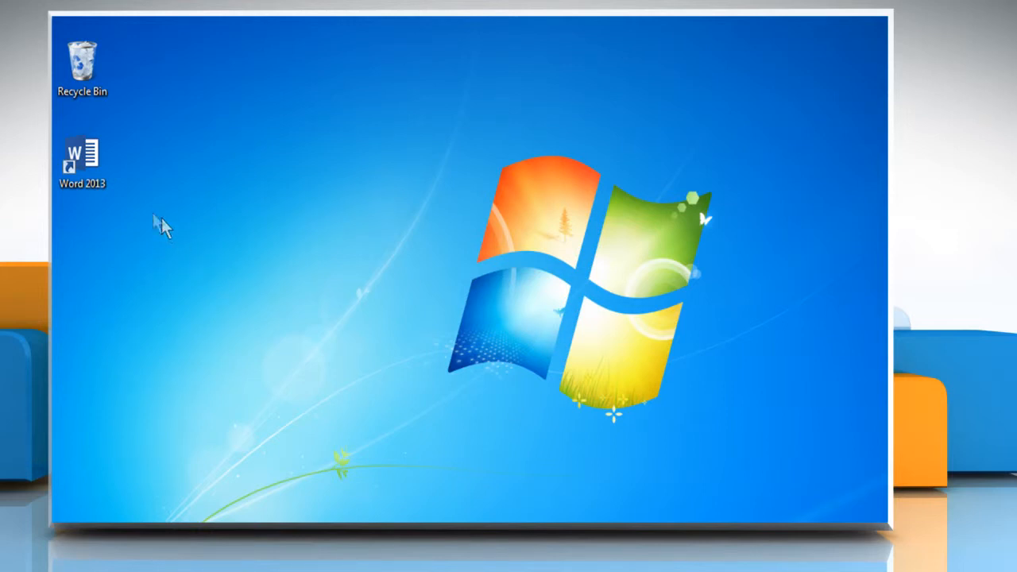
Step: Launch Word 2013, open Coming Holidays from Recent, and turn on Show/Hide ¶ marks
right_click(82, 155)
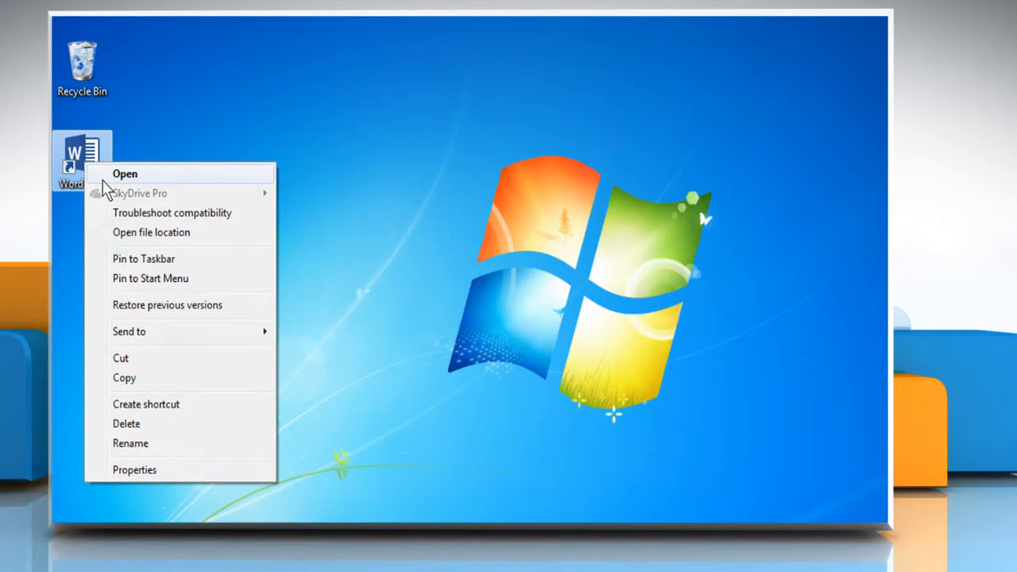
left_click(125, 173)
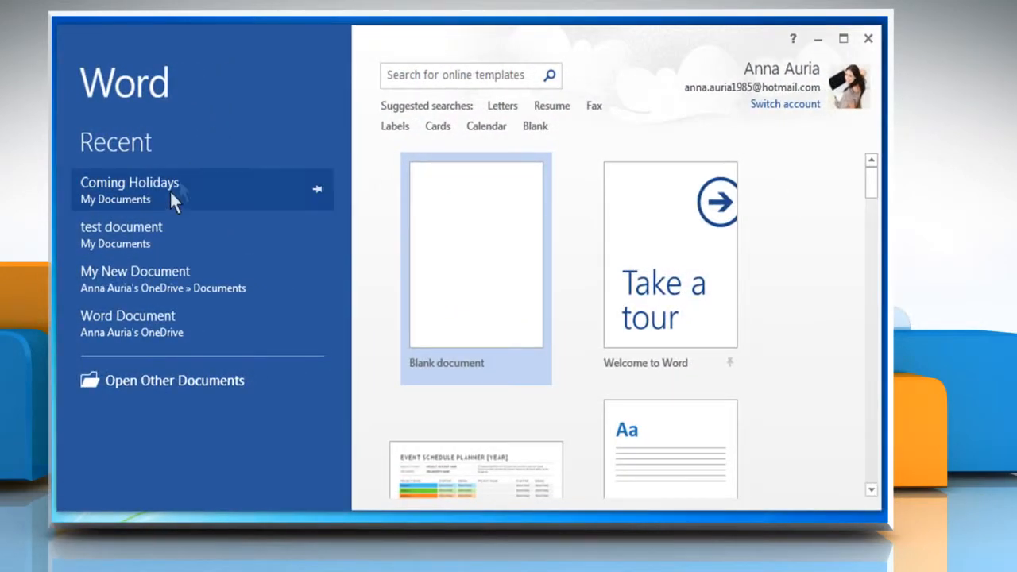
left_click(129, 189)
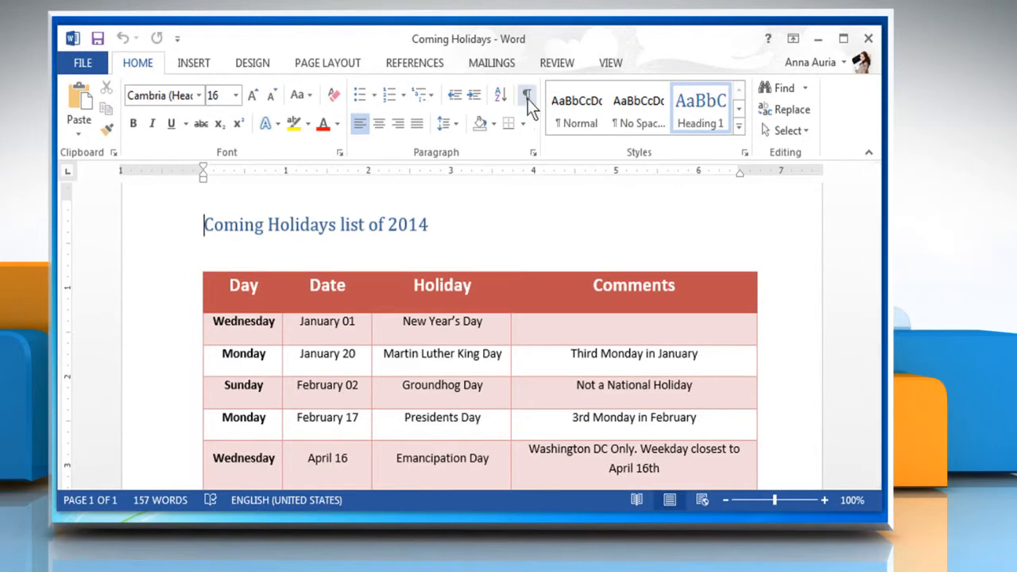
left_click(527, 96)
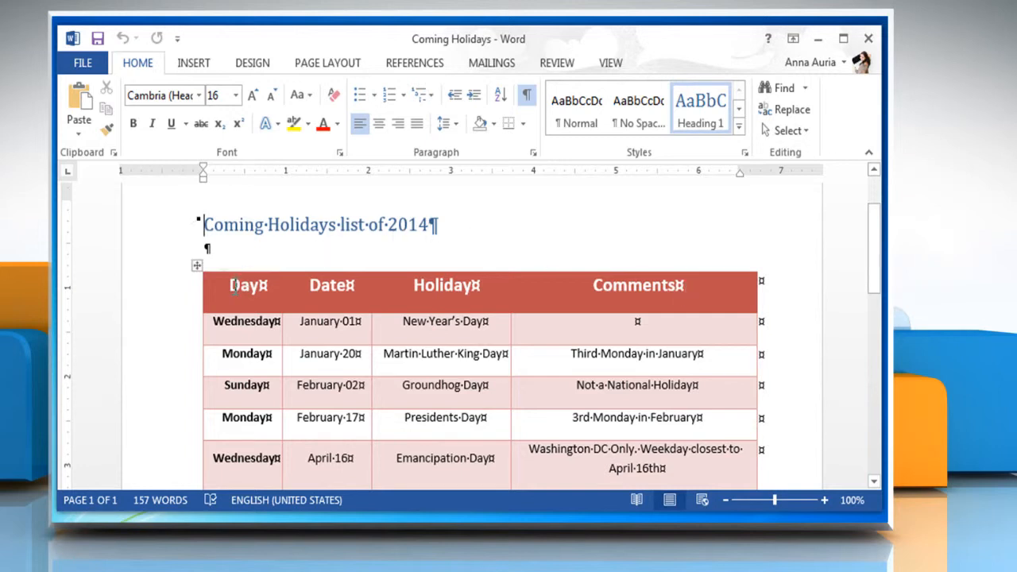
Step: Select the entire holidays table and open its Sort dialog from Table Tools Layout, Data
left_click(196, 265)
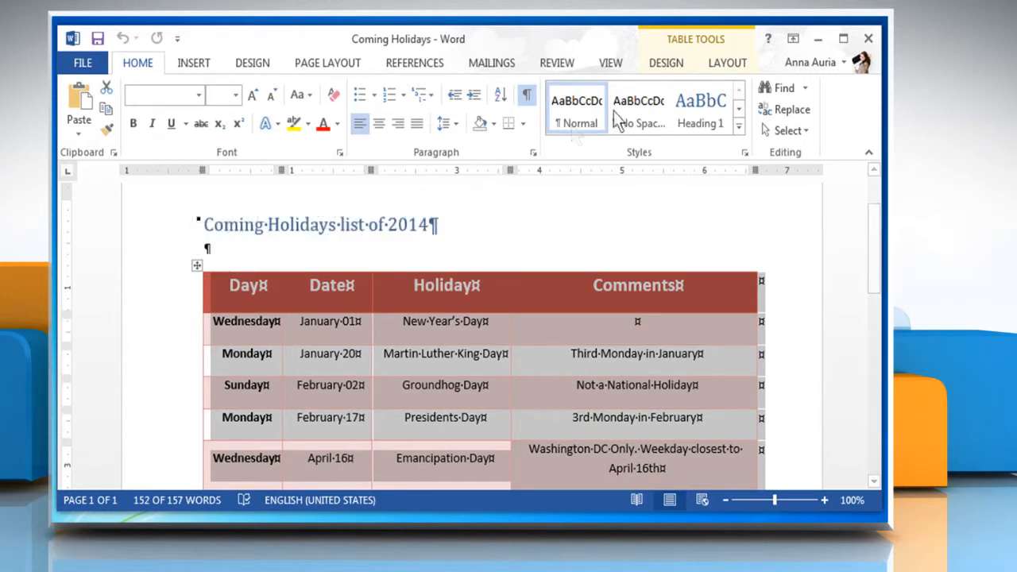
left_click(727, 63)
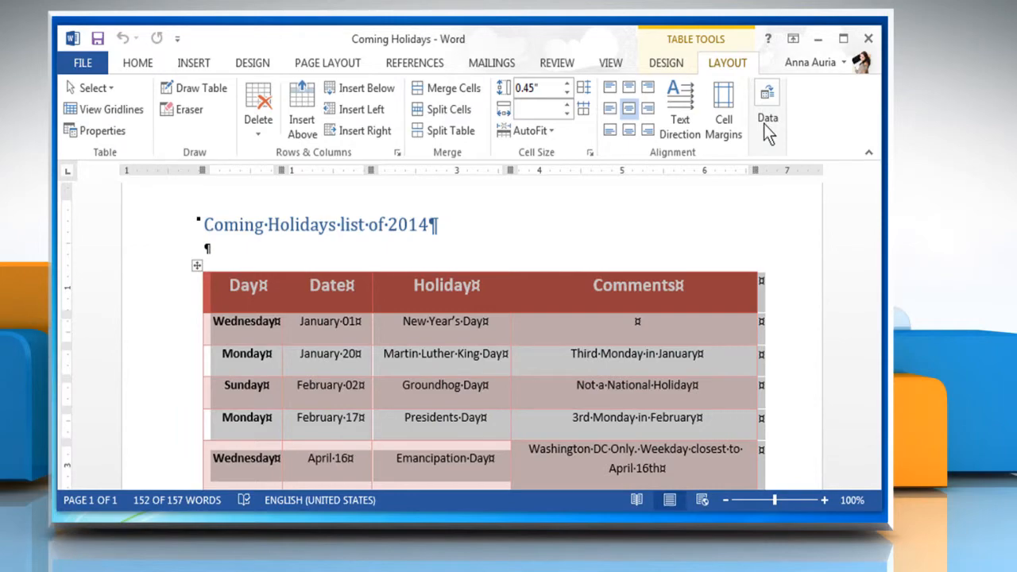
left_click(766, 111)
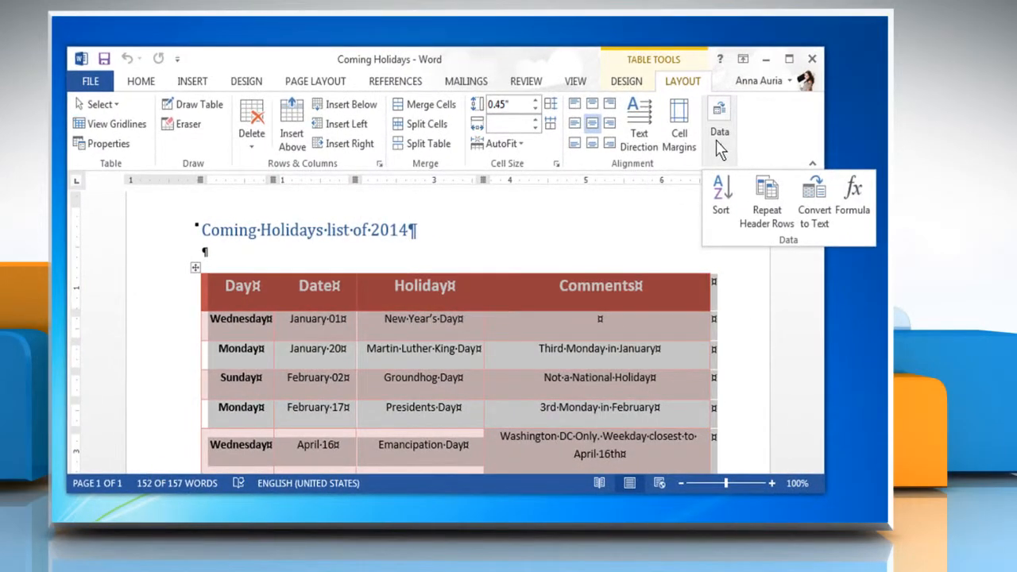
left_click(720, 199)
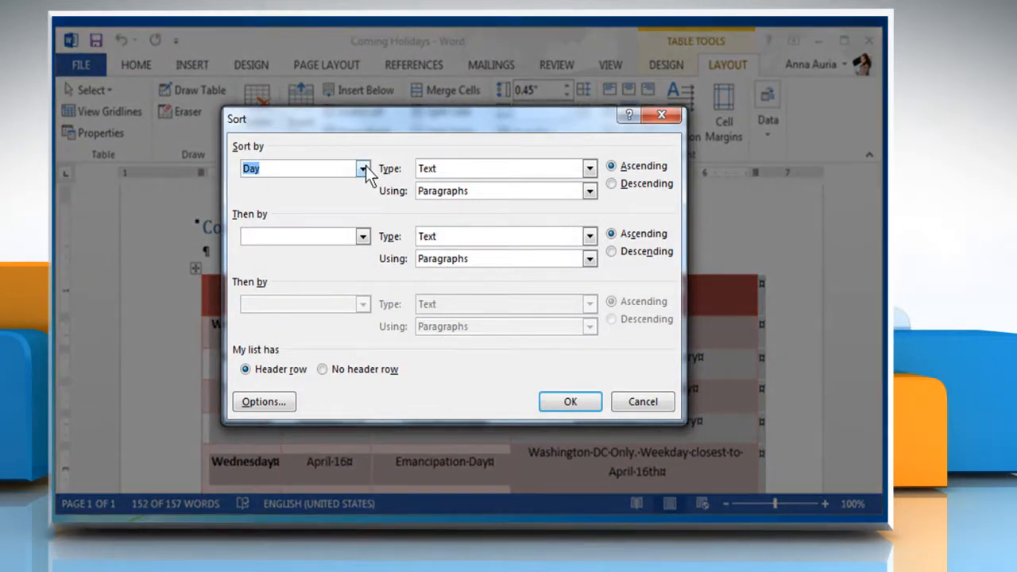
Step: Sort rows by Day as Text, then by Holiday as Number descending, and apply
left_click(590, 167)
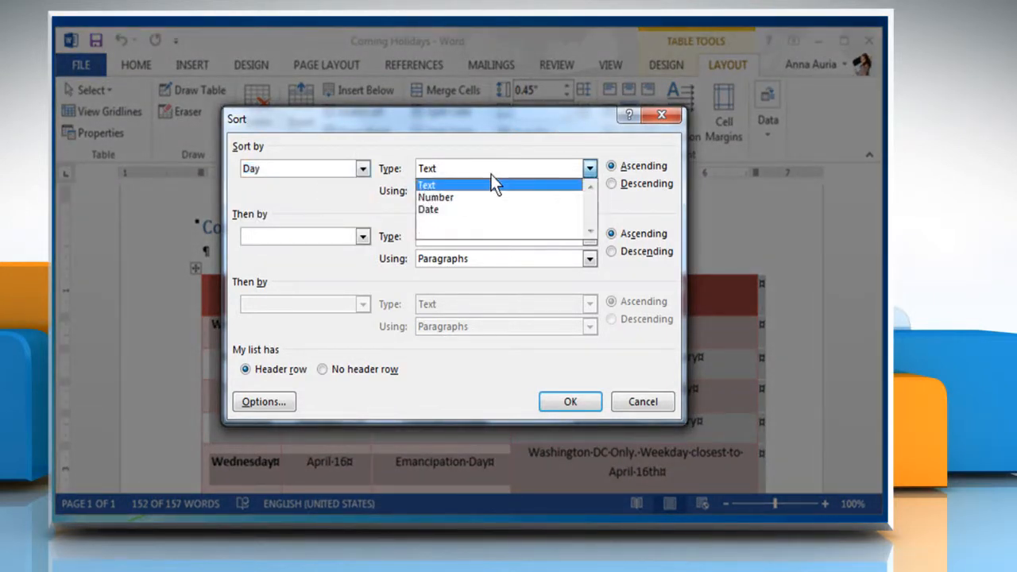
left_click(427, 184)
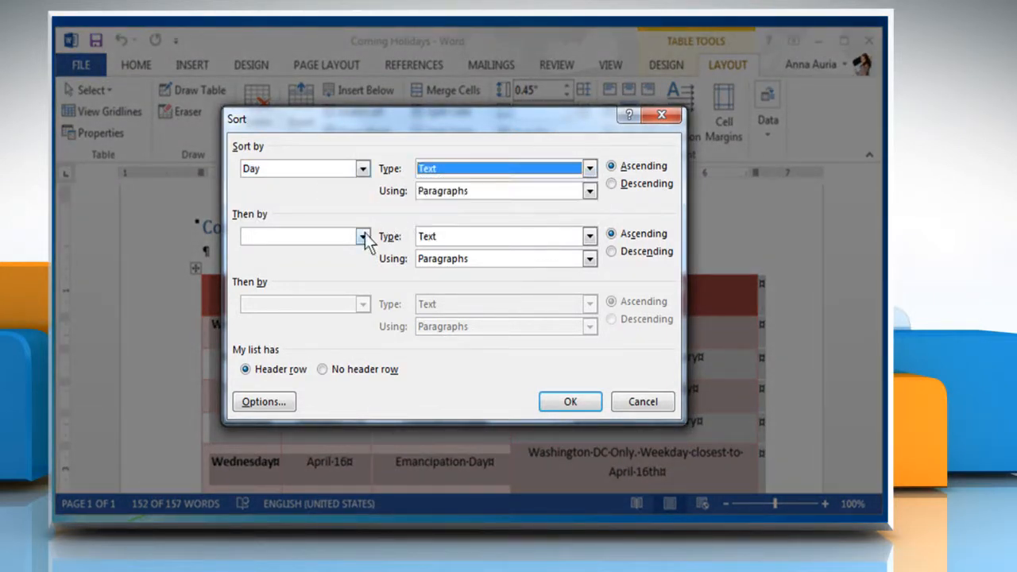
left_click(363, 236)
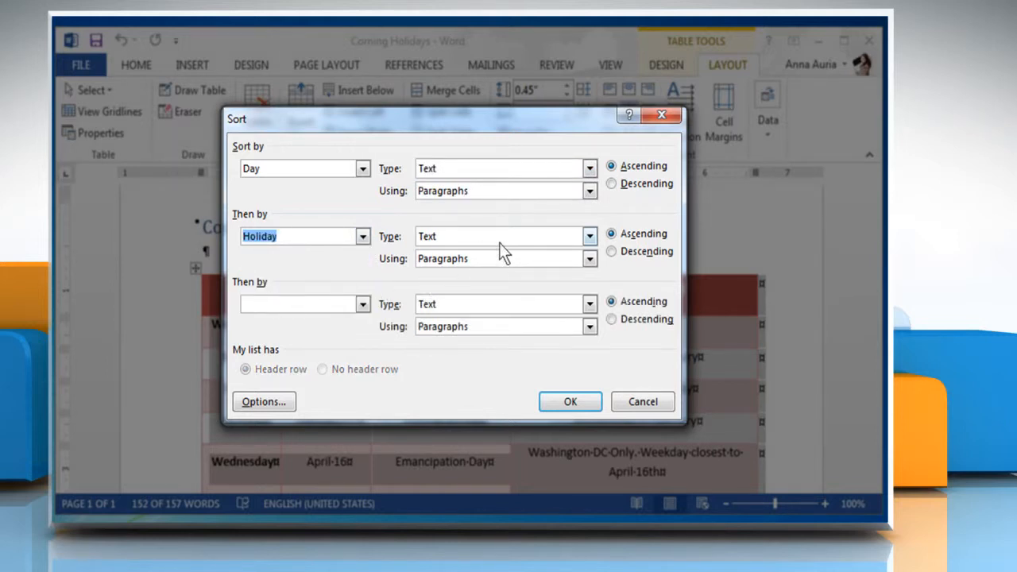
left_click(501, 236)
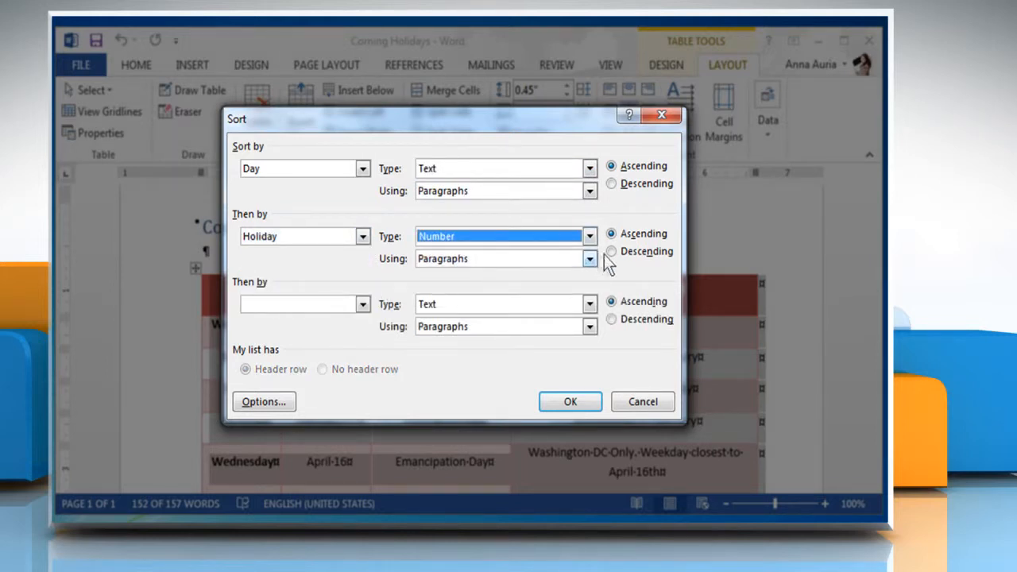
left_click(611, 251)
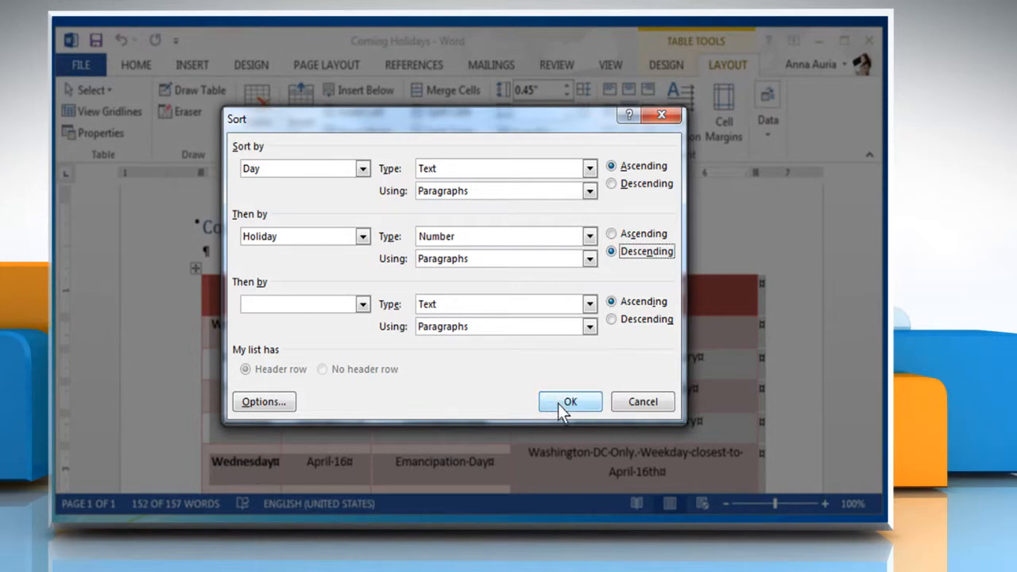
left_click(569, 401)
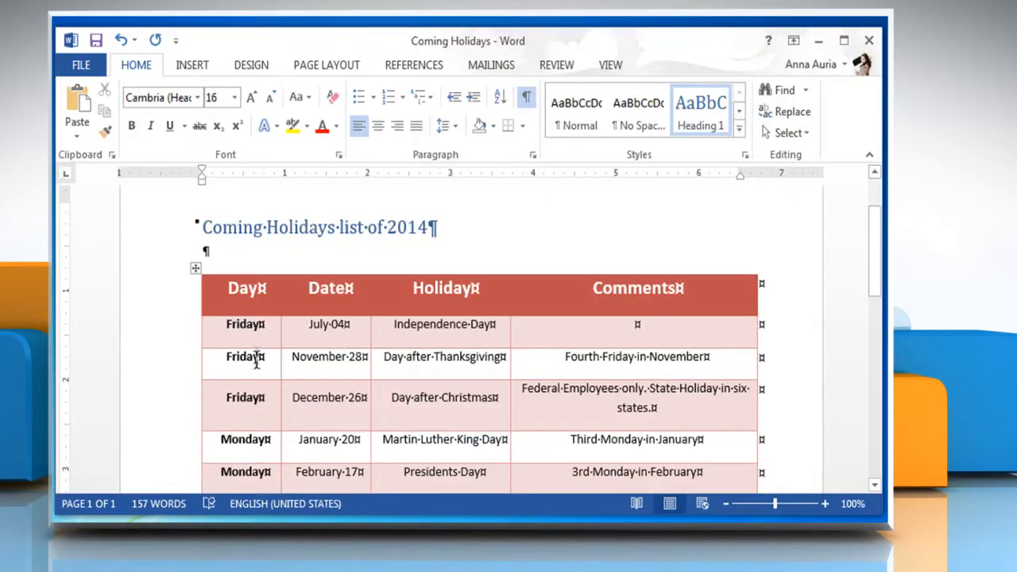
scroll("down", 3)
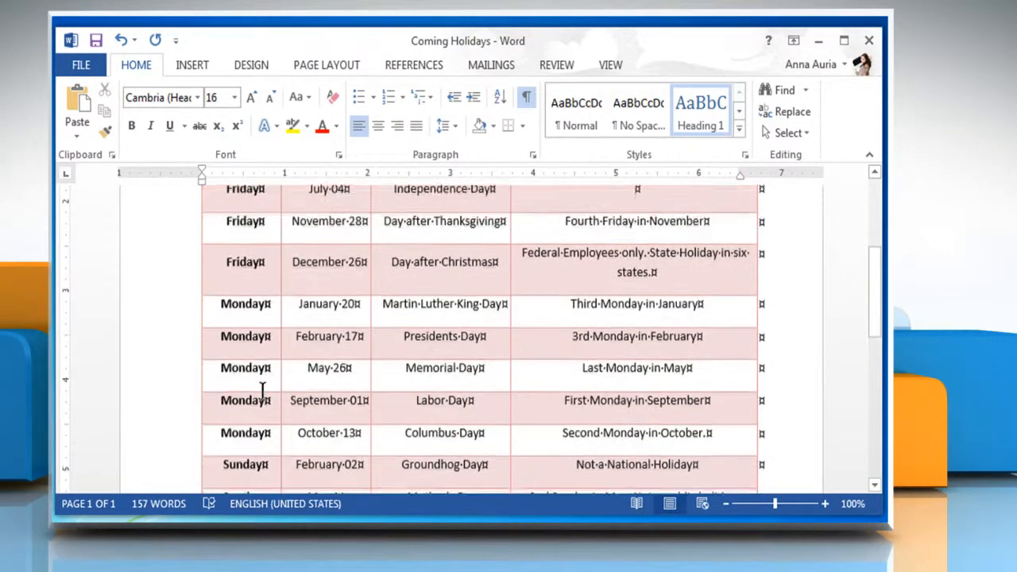
scroll("down", 3)
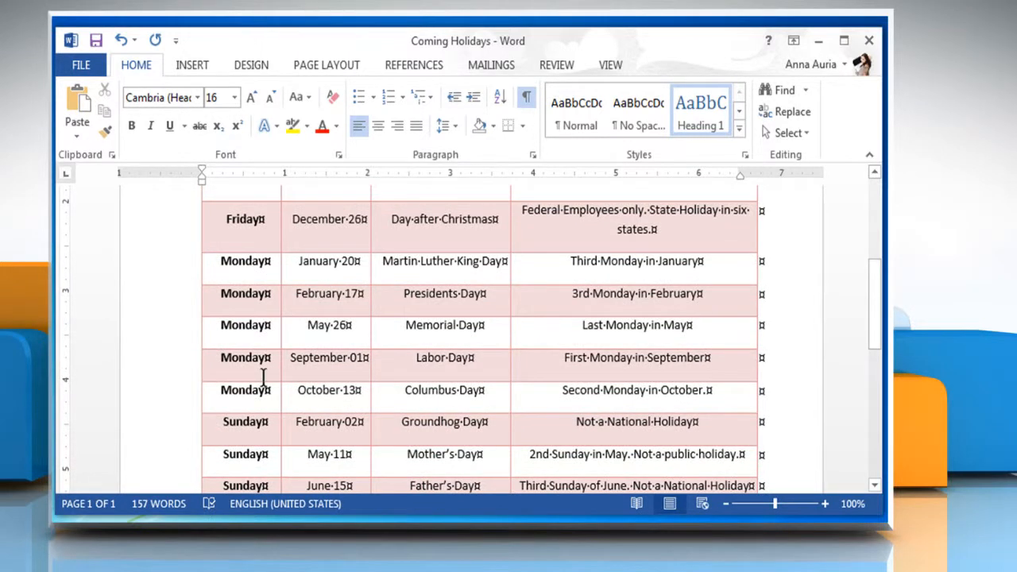